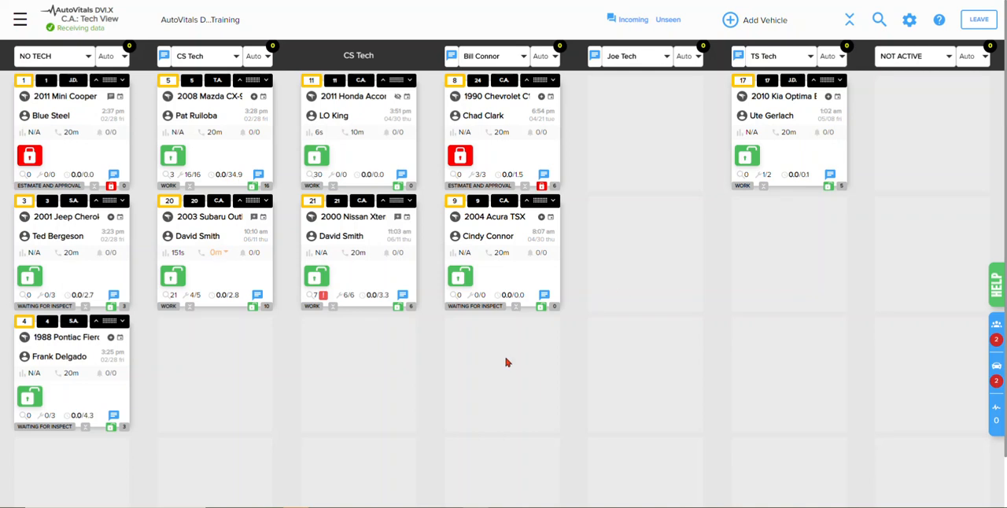
mouse_move(482, 327)
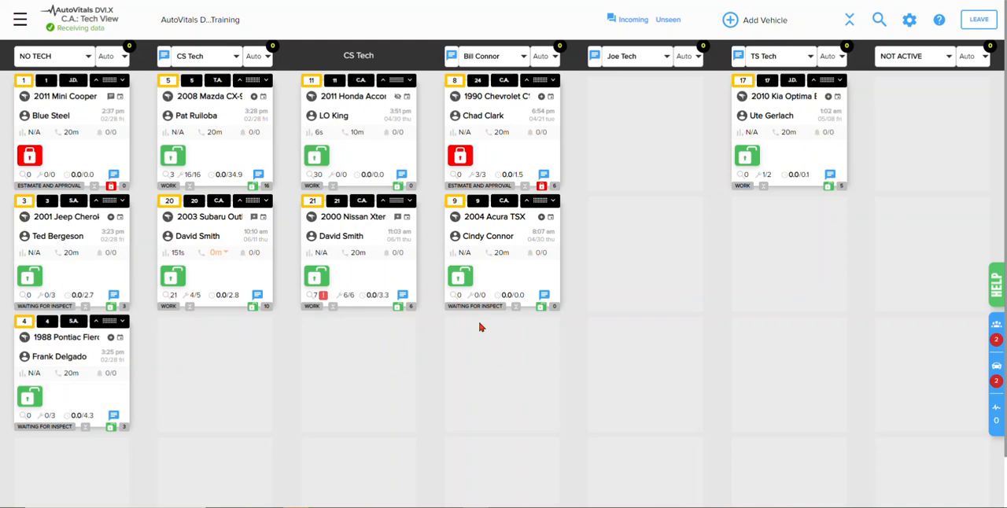
mouse_move(130, 287)
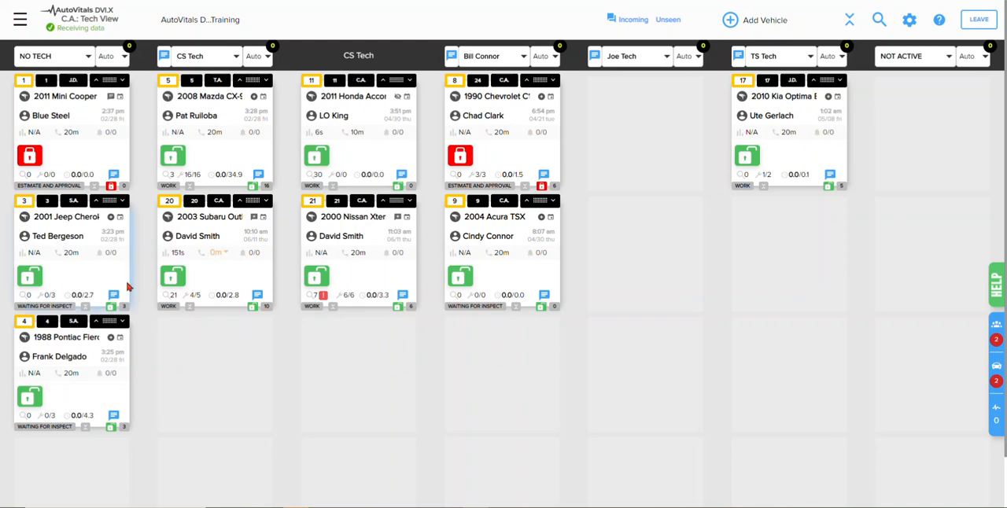
mouse_move(151, 394)
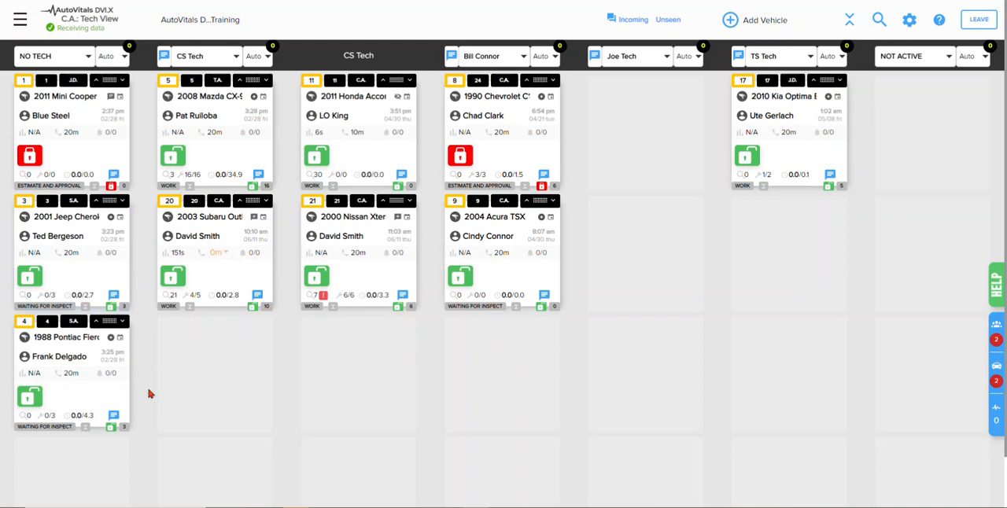
mouse_move(145, 434)
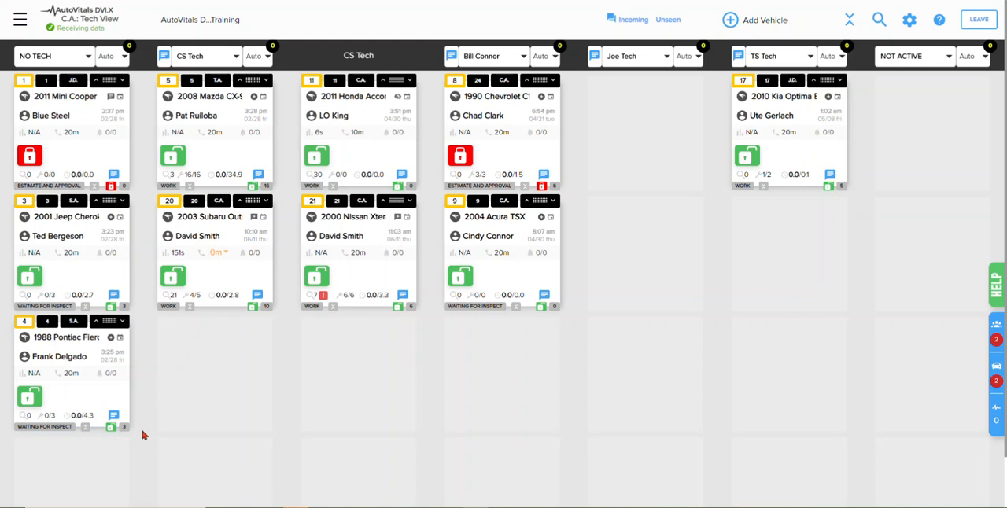
mouse_move(96, 185)
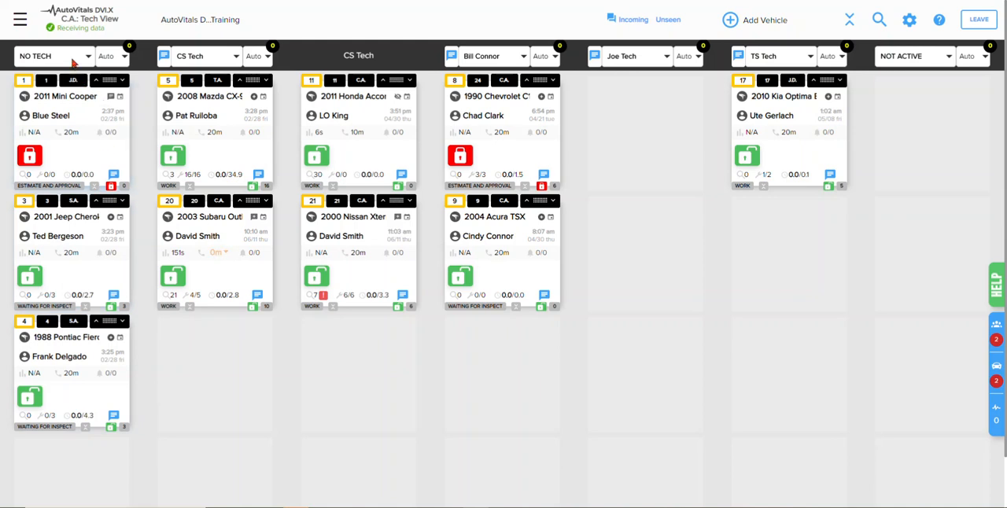
mouse_move(93, 388)
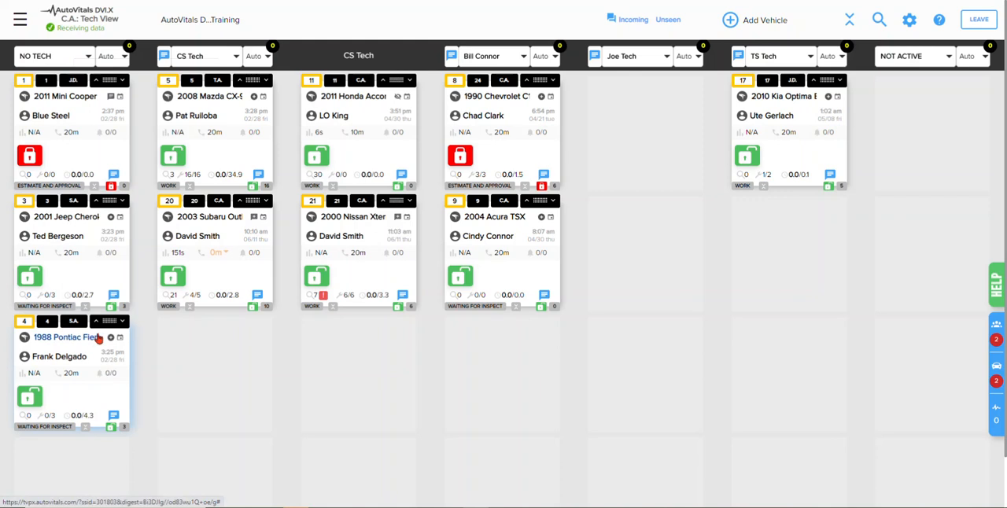
mouse_move(115, 321)
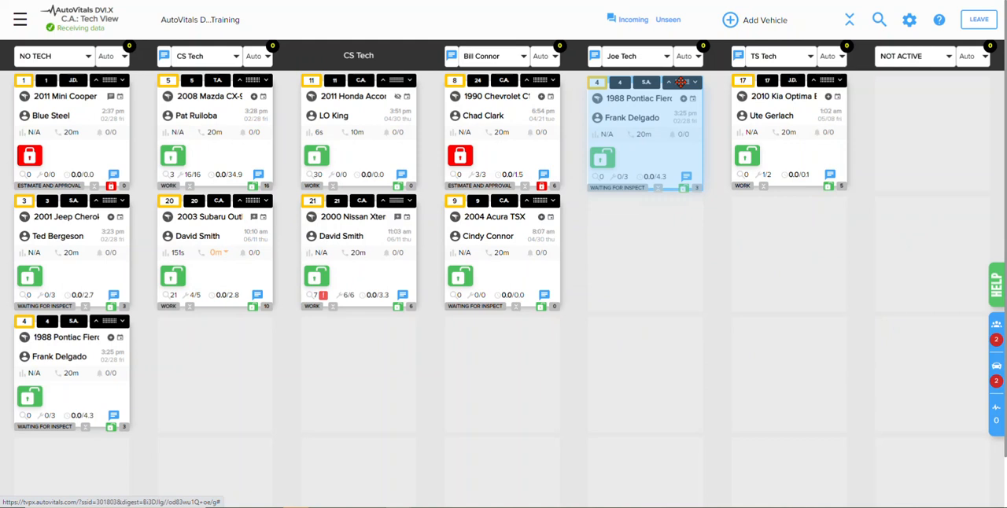
Assign the Fiero order to Joe Tech, with the Alignment, Four Wheel job given to CS Tech.
click(684, 82)
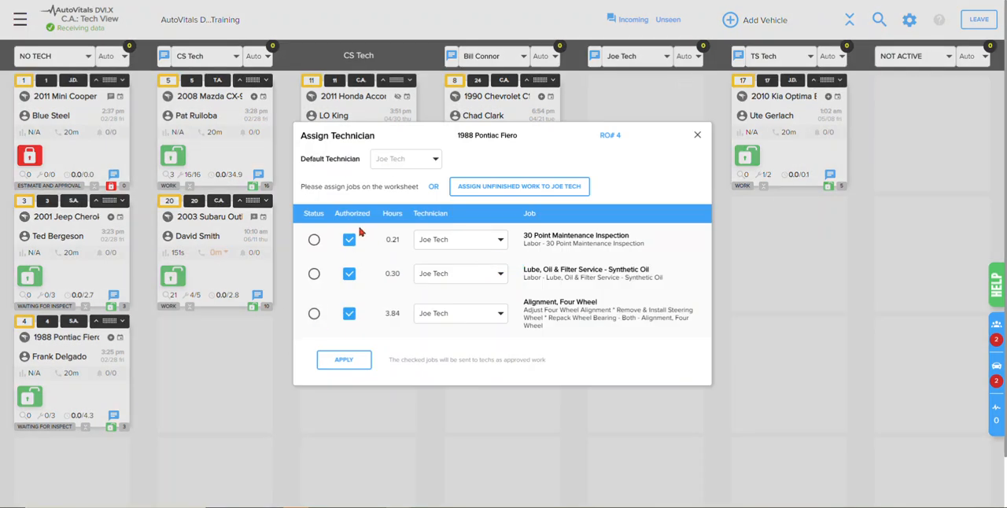
mouse_move(395, 206)
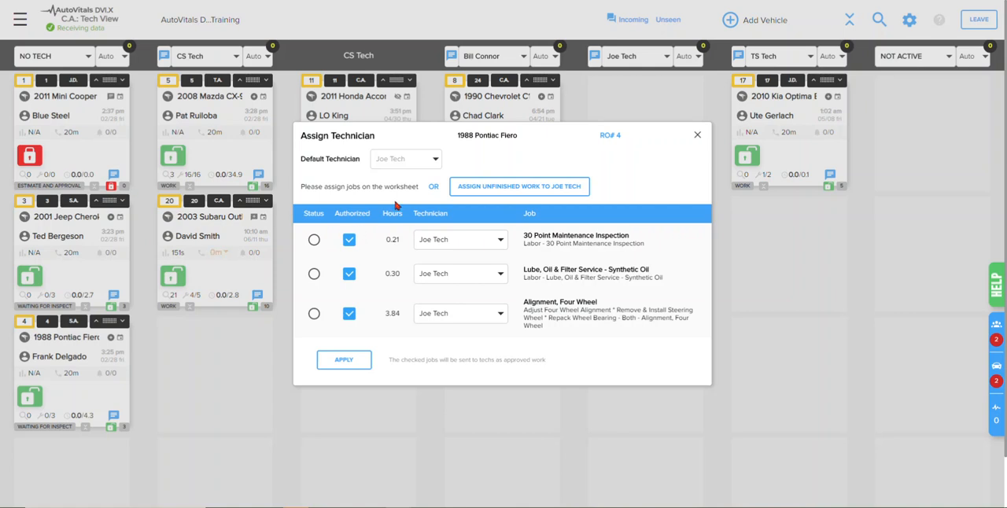
mouse_move(485, 205)
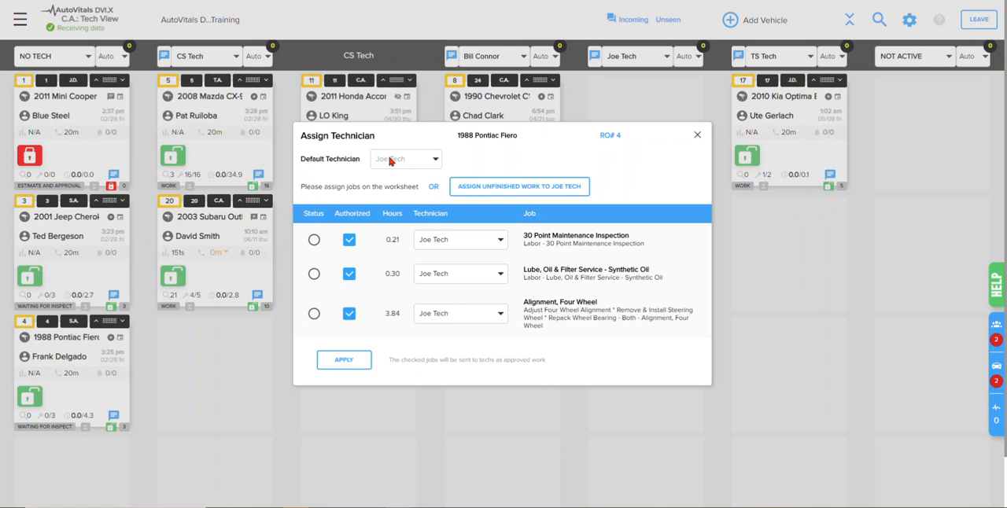
mouse_move(378, 179)
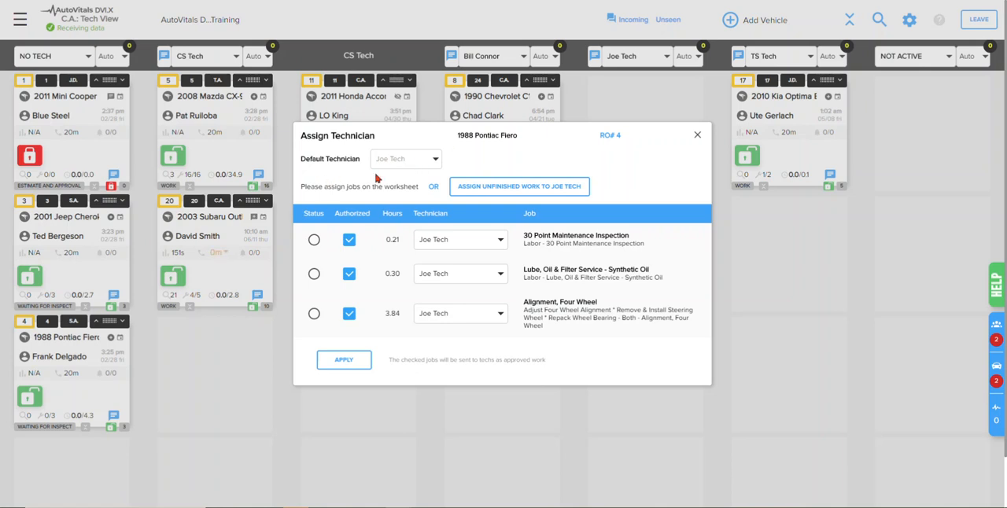
mouse_move(378, 282)
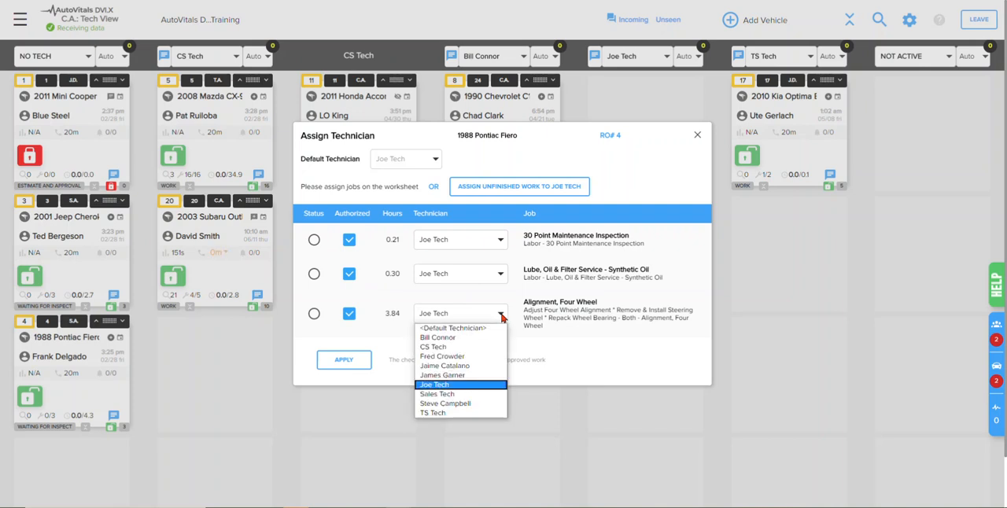
mouse_move(438, 393)
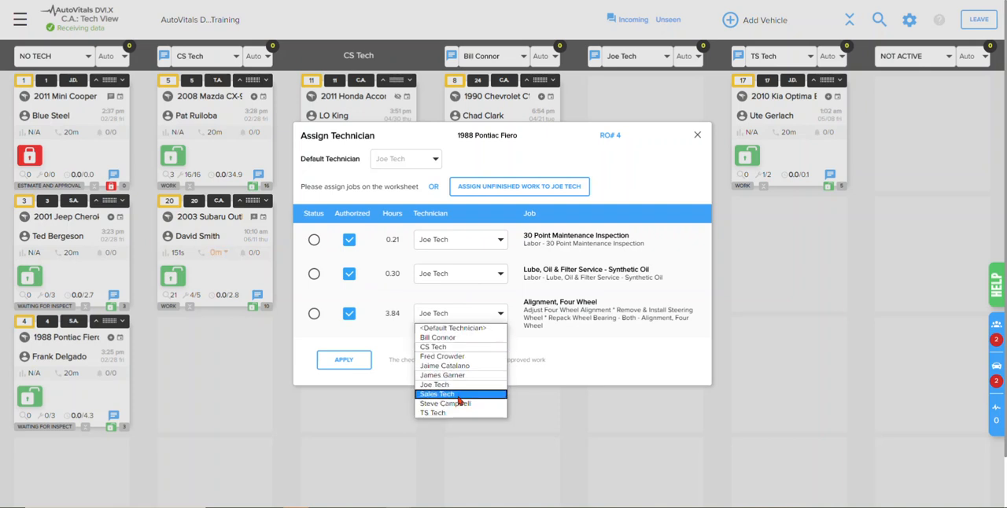
click(434, 347)
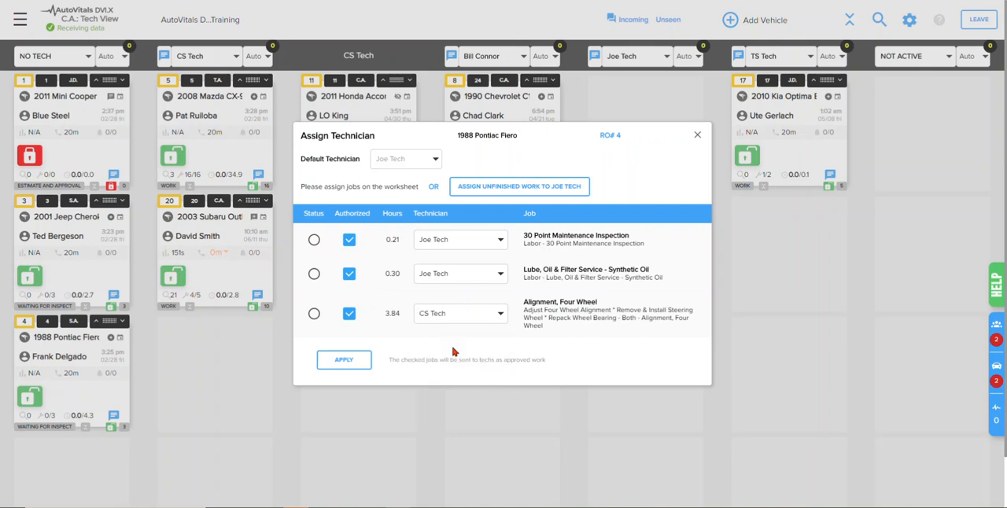
Apply the assignments so the Fiero card sits under both Joe Tech and CS Tech.
click(344, 359)
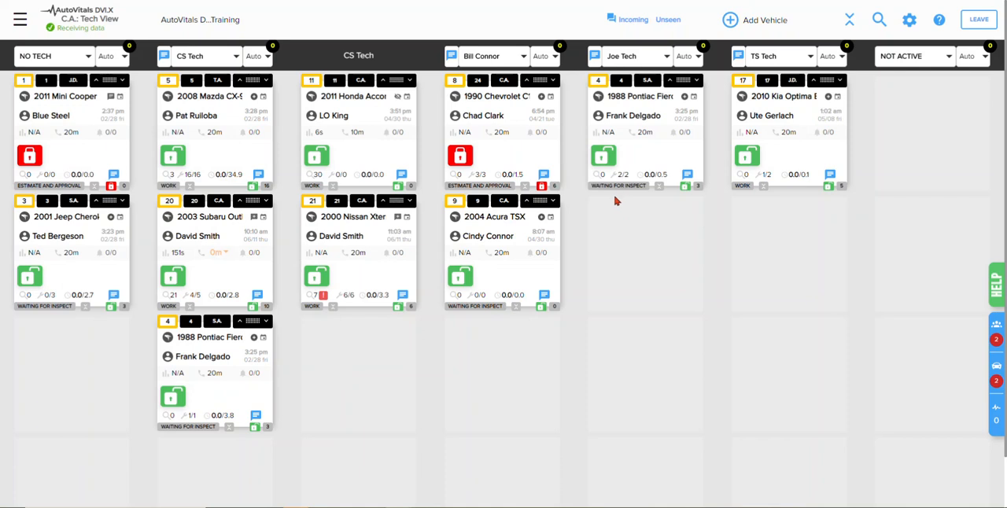
mouse_move(208, 375)
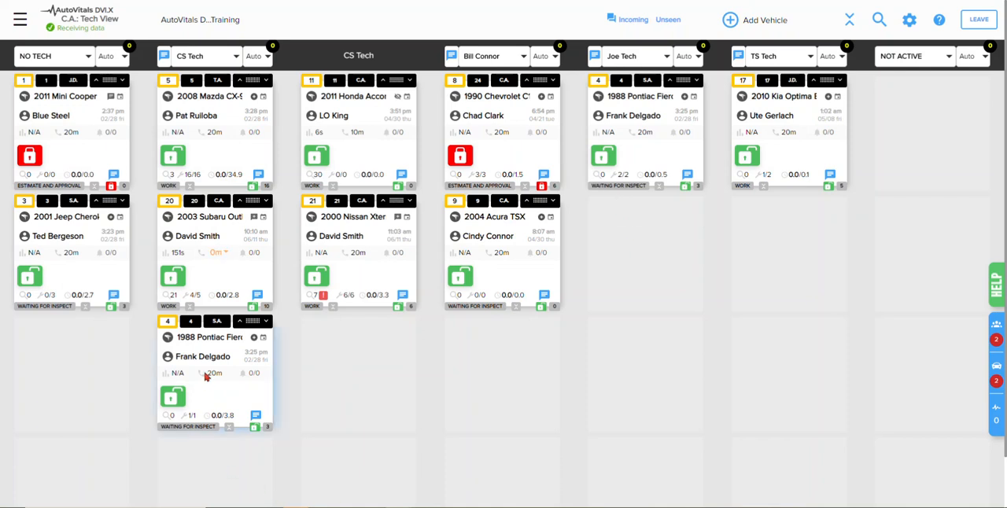
mouse_move(219, 384)
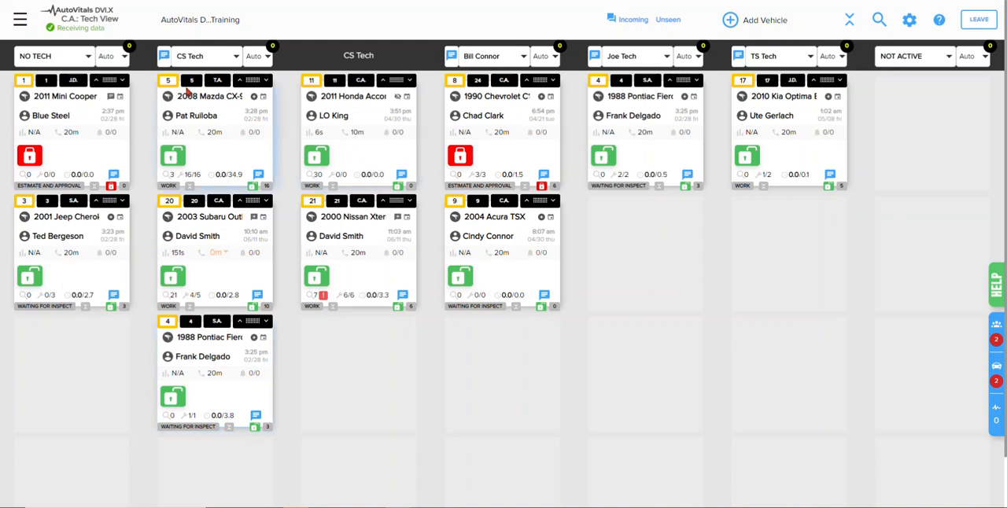
mouse_move(210, 397)
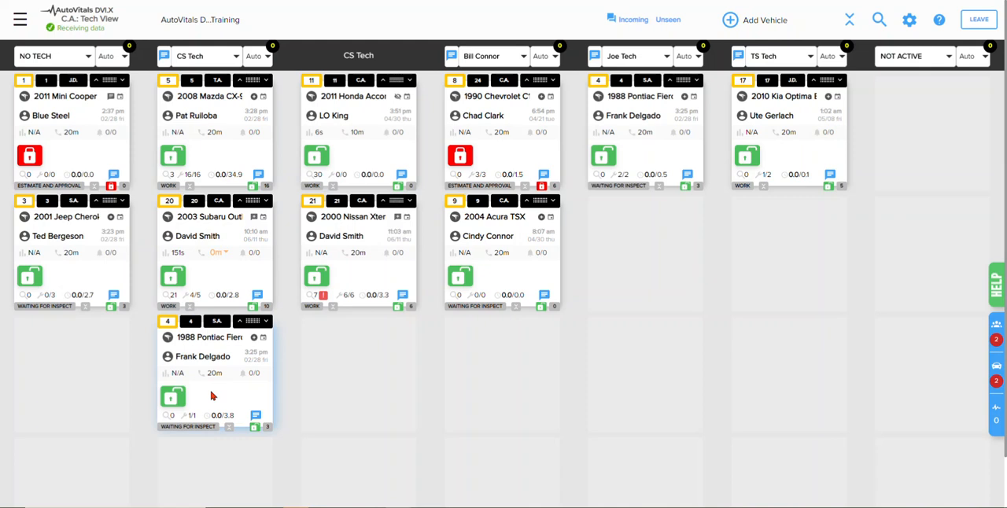
mouse_move(261, 349)
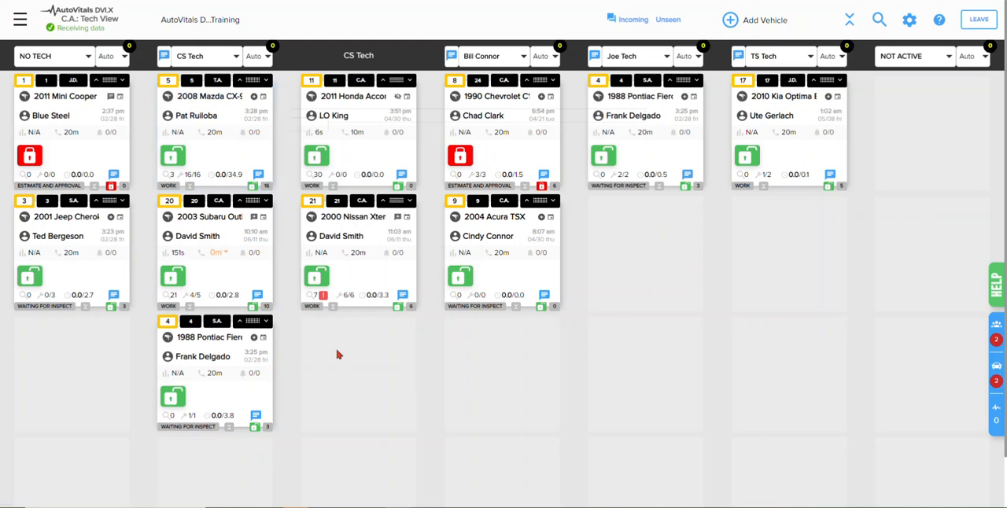
mouse_move(311, 381)
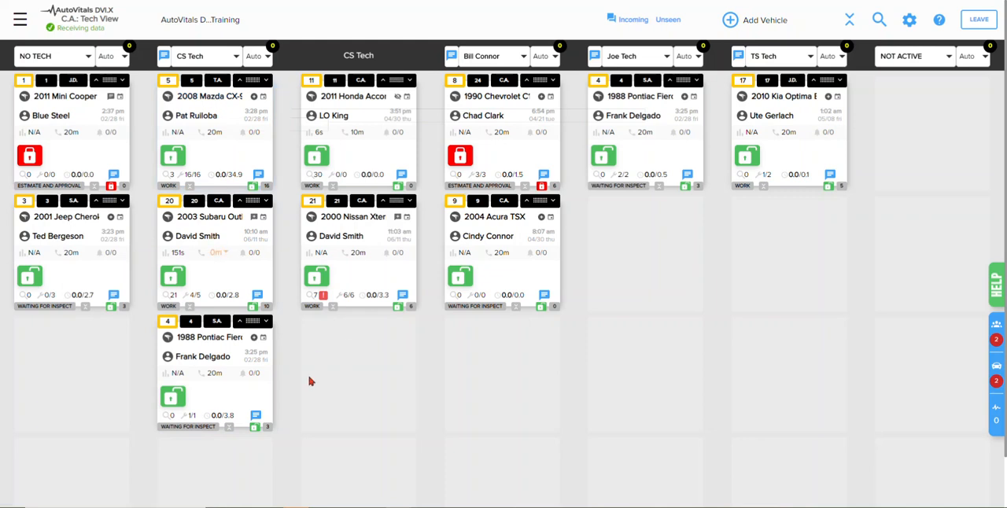
mouse_move(239, 384)
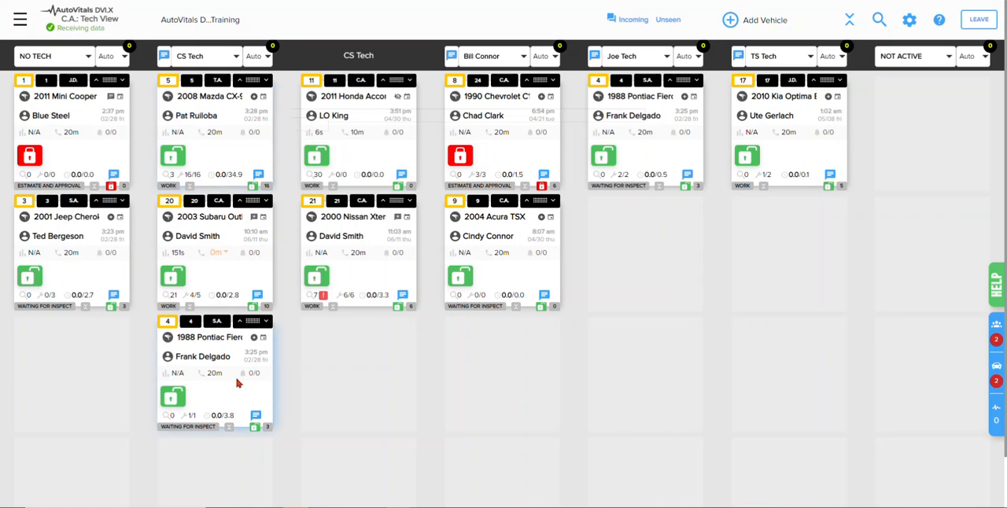
mouse_move(250, 322)
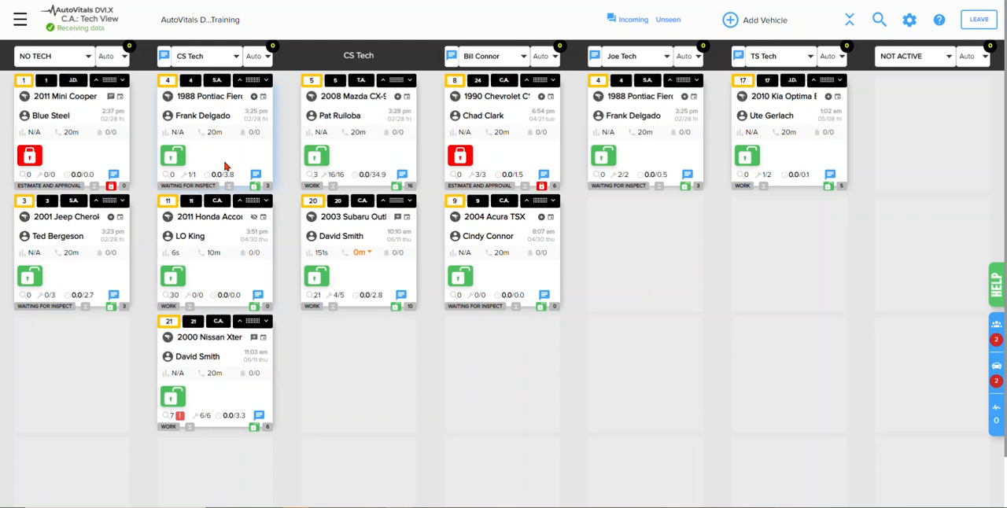
mouse_move(570, 129)
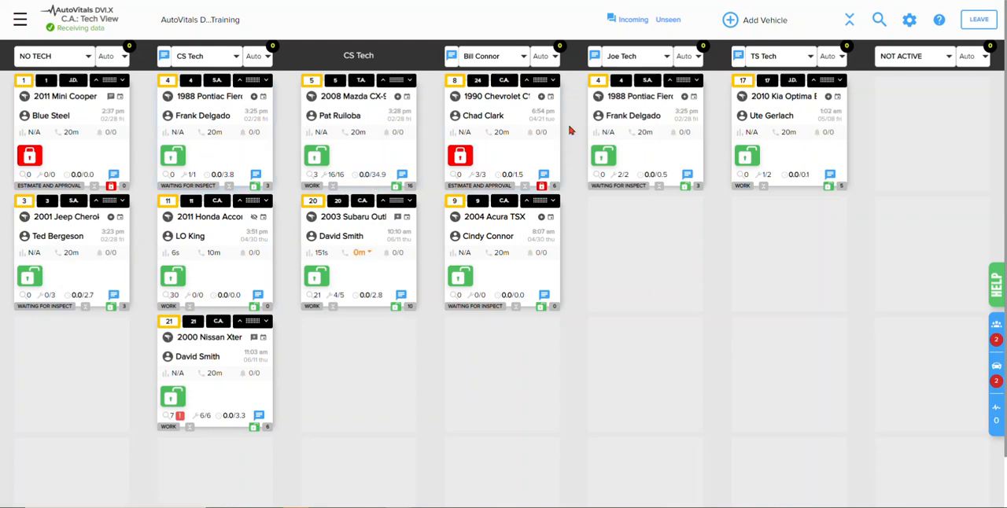
mouse_move(649, 141)
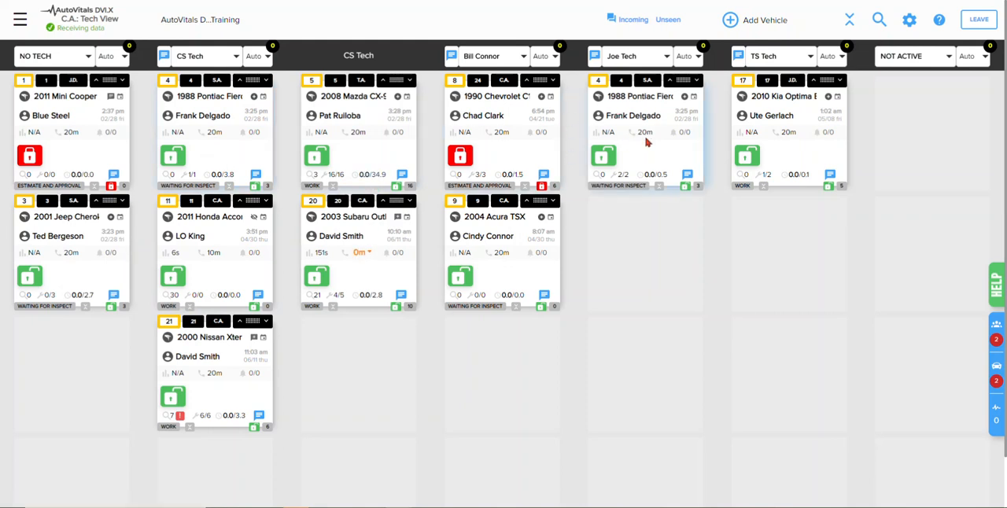
mouse_move(614, 126)
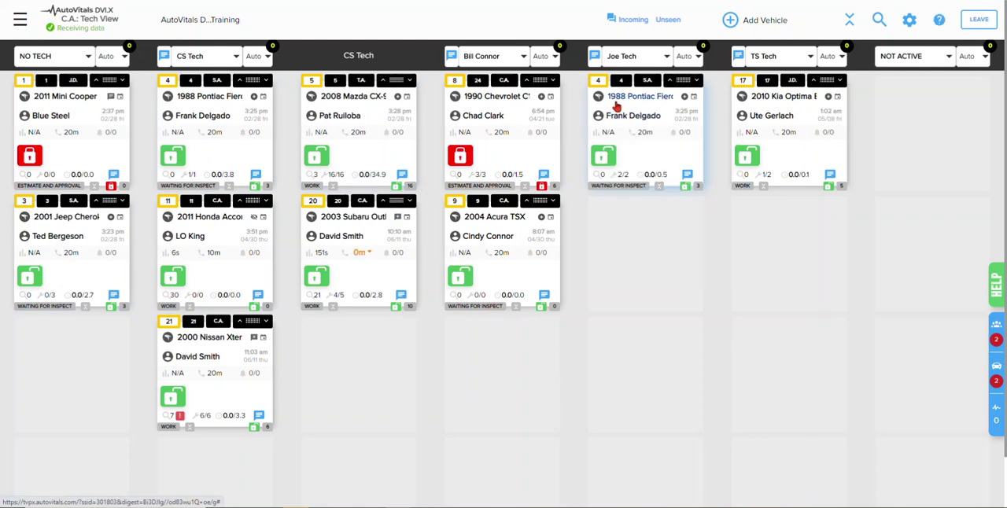
mouse_move(252, 132)
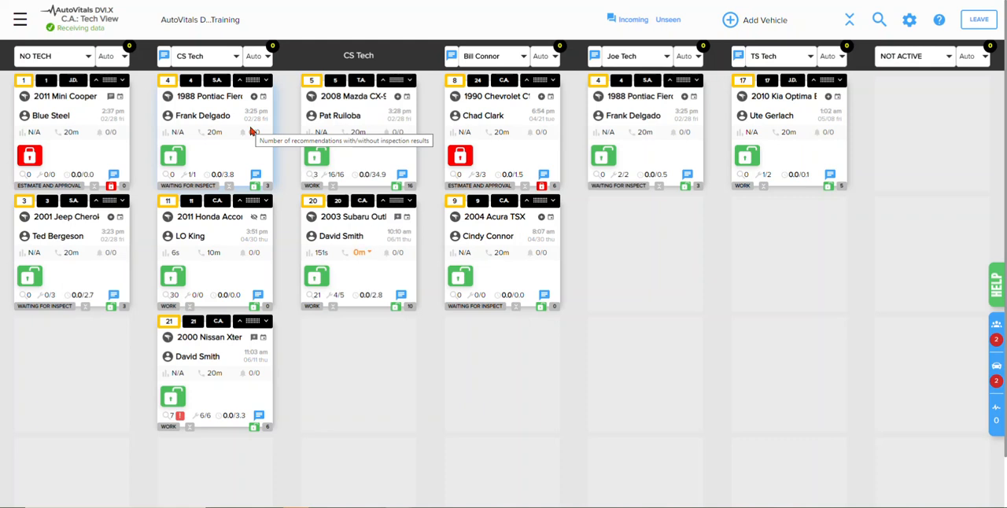
mouse_move(147, 119)
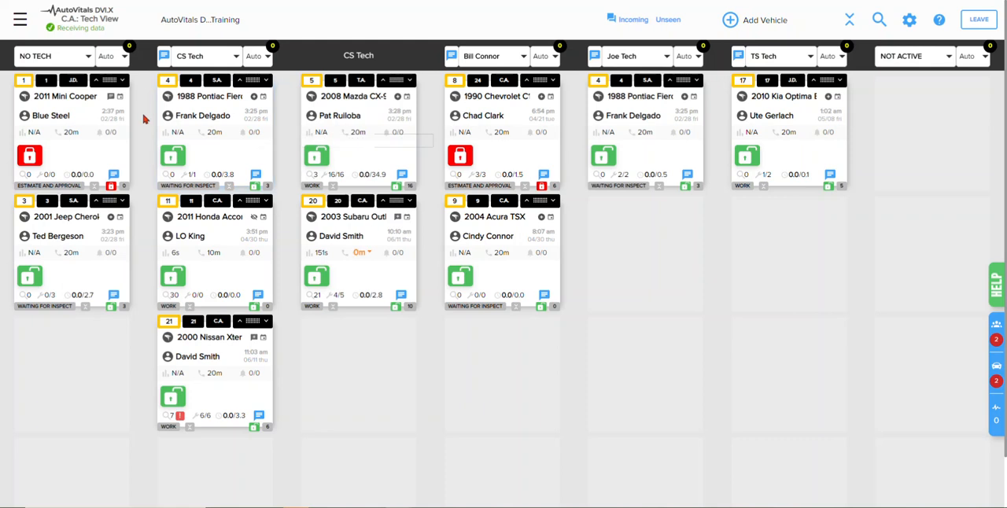
mouse_move(210, 145)
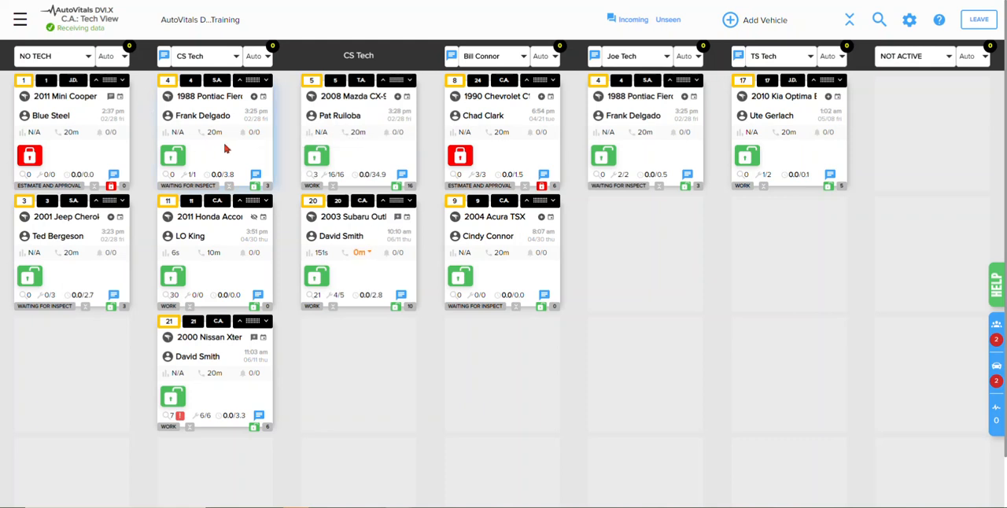
mouse_move(579, 246)
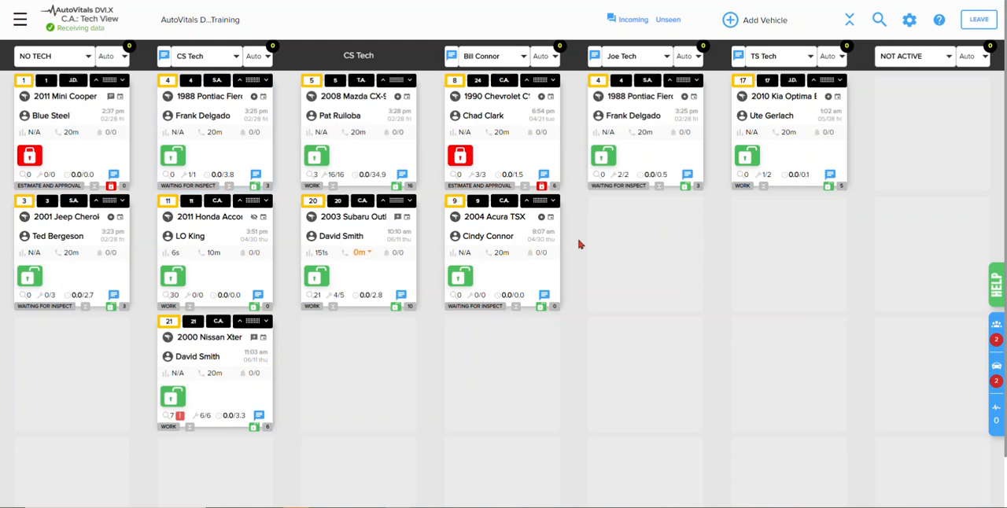
mouse_move(598, 250)
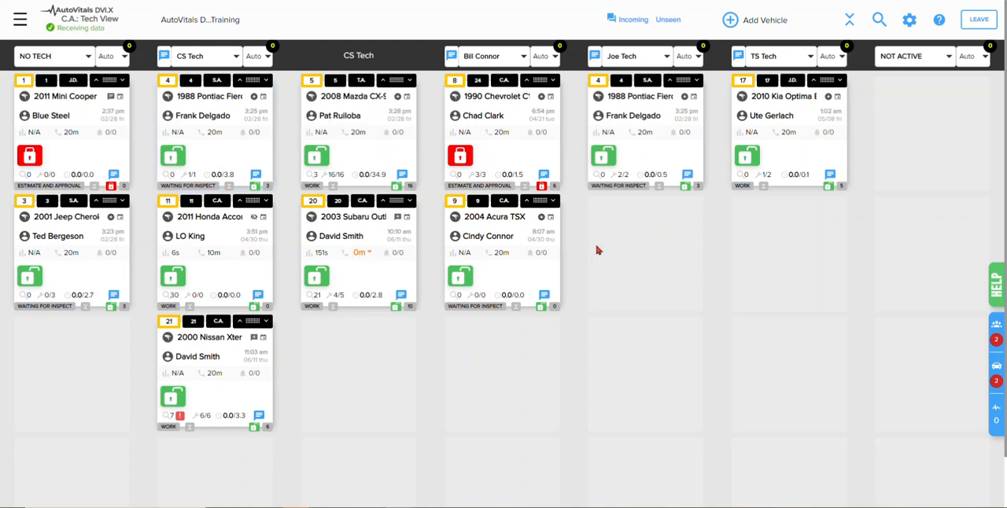